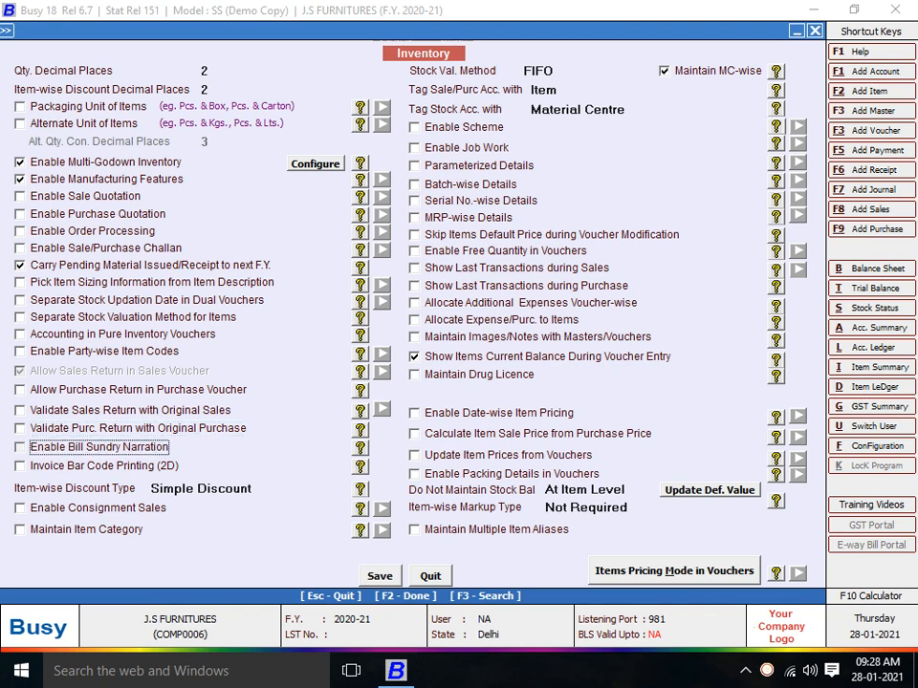
Step: Enable Bill Sundry Narration in the inventory configuration and return to the main screen
click(19, 448)
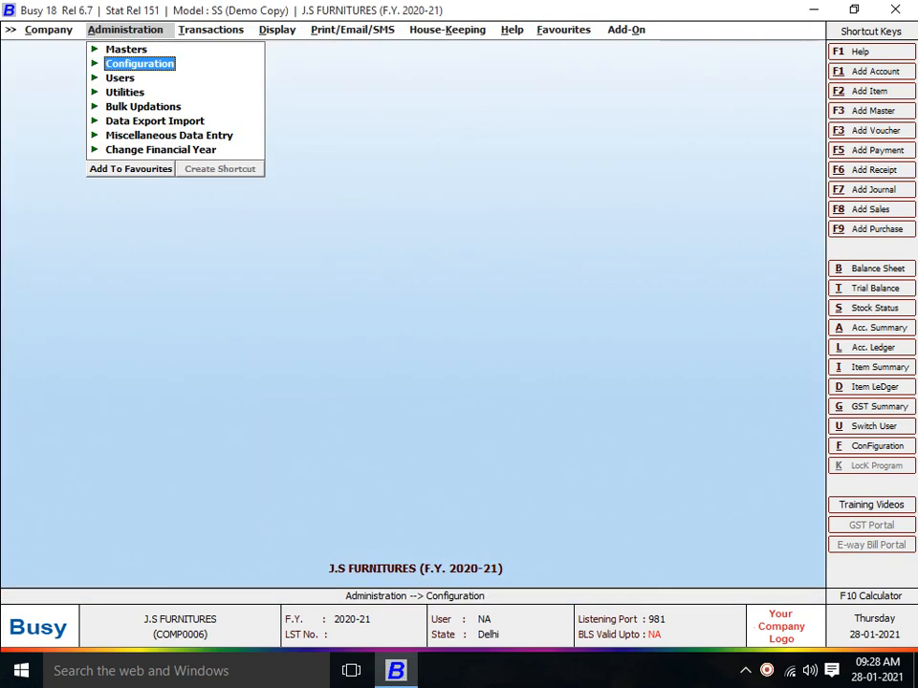
Step: Start a new sales voucher for AMIT FURNITURES with 30 COMODA at 2,000, totalling 60,000
click(211, 29)
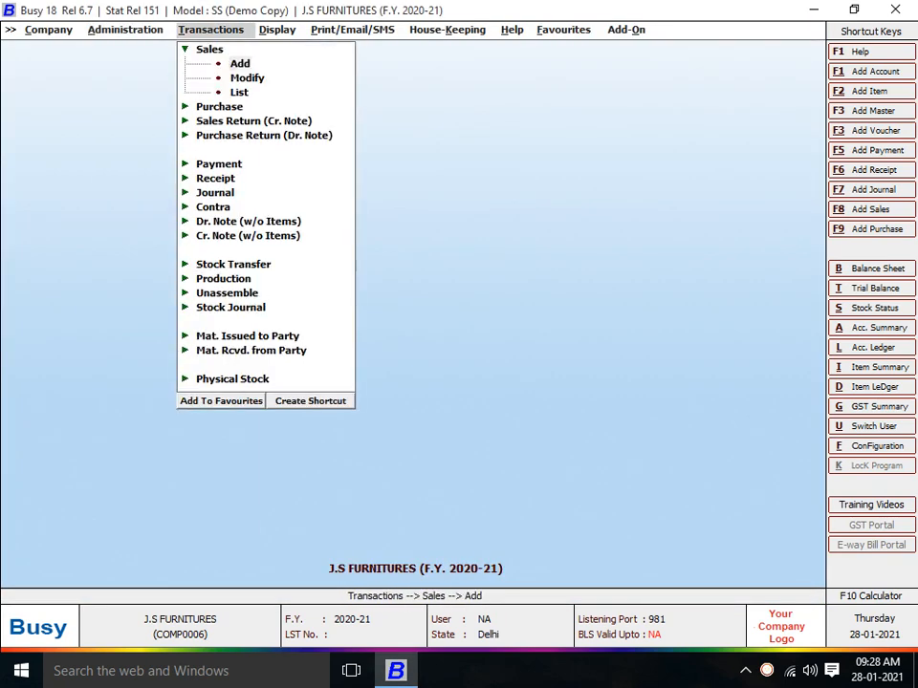
click(241, 63)
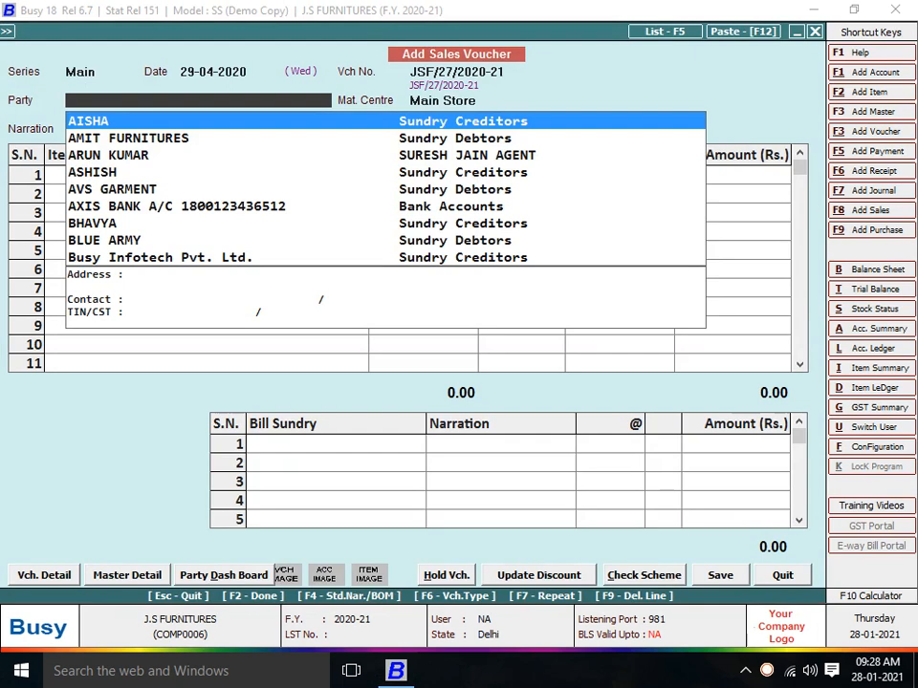
click(126, 137)
text(30)
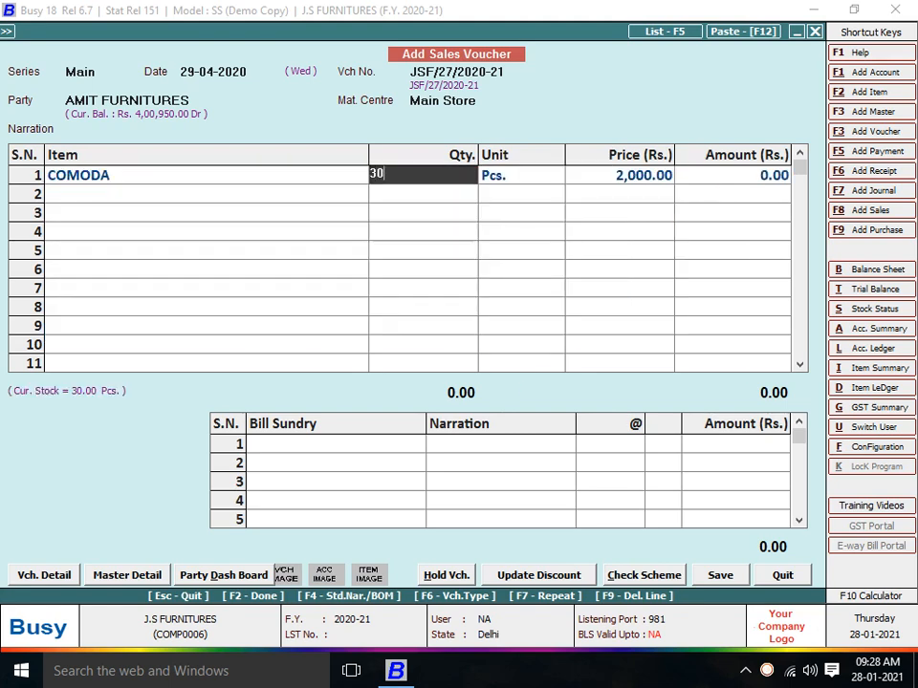
key(enter)
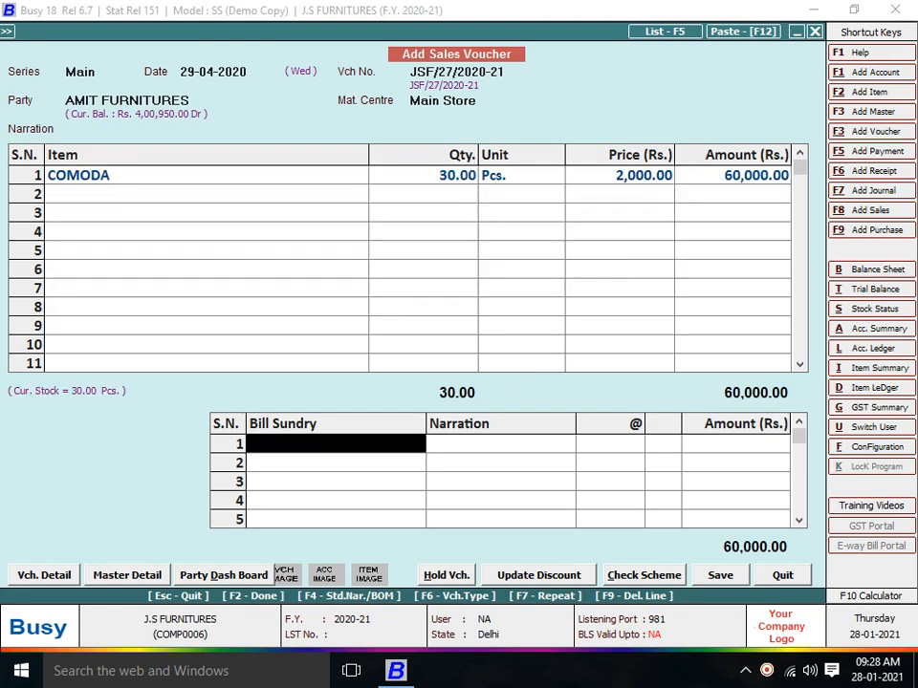
Step: Add a 1,000 Freight & Forwarding Charges sundry narrated AUTOM CHARGES and save the invoice
text(Freight & Forwarding Charg)
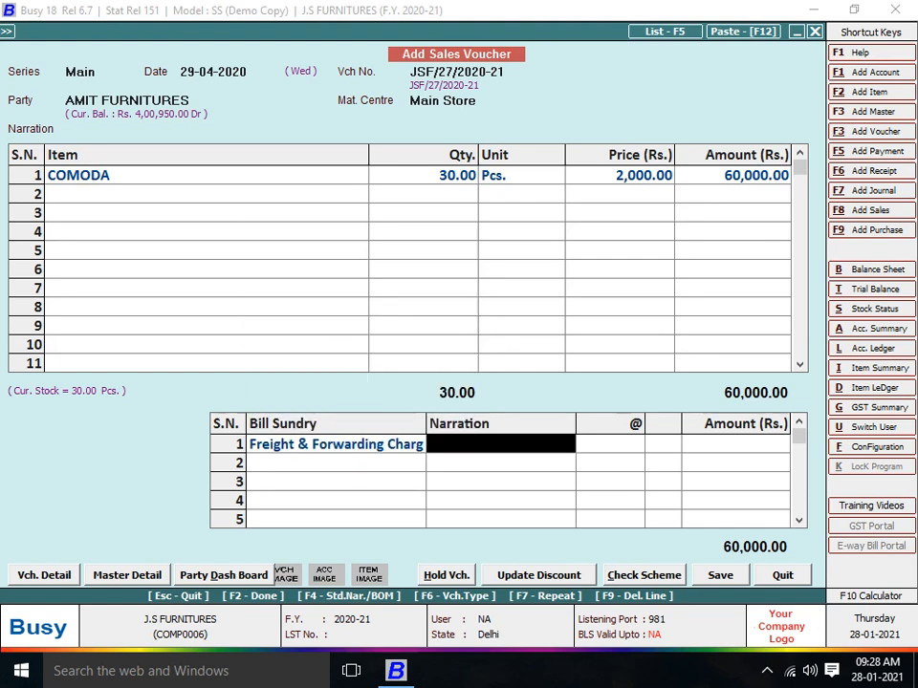
text(aUTOM)
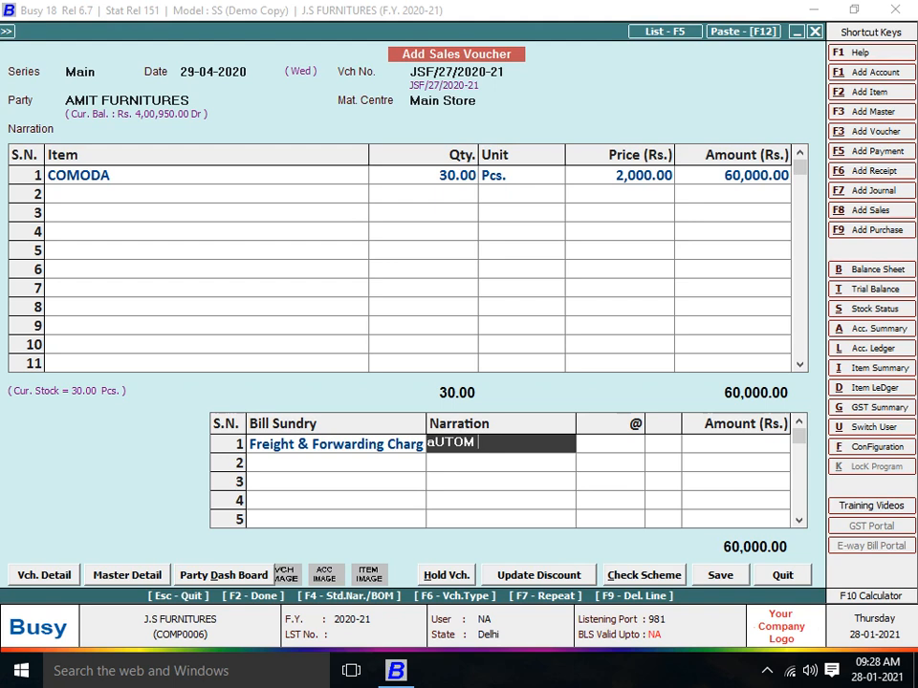
text(CHARGES)
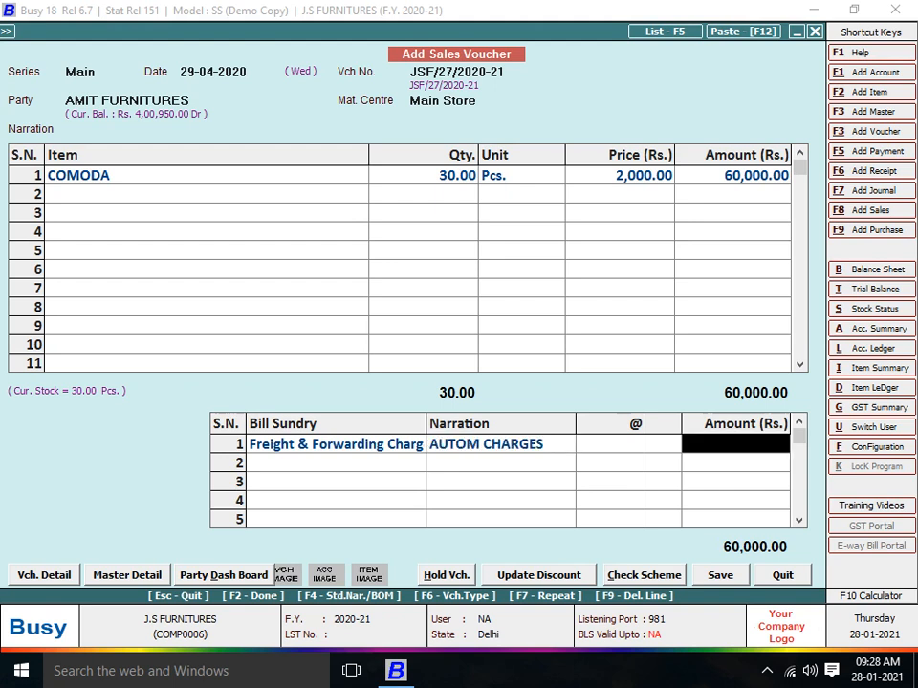
text(1000)
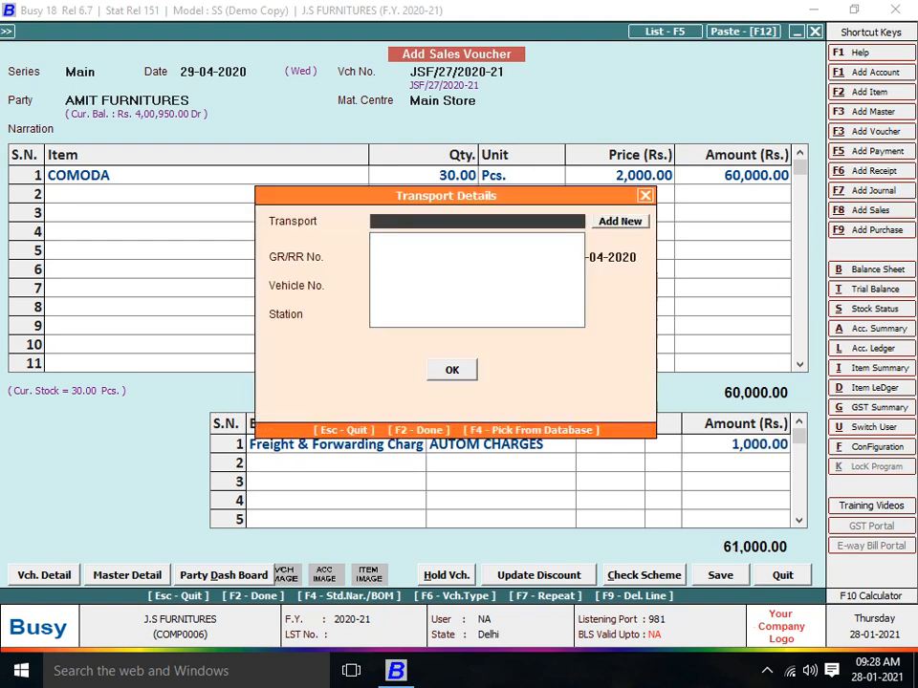
click(451, 371)
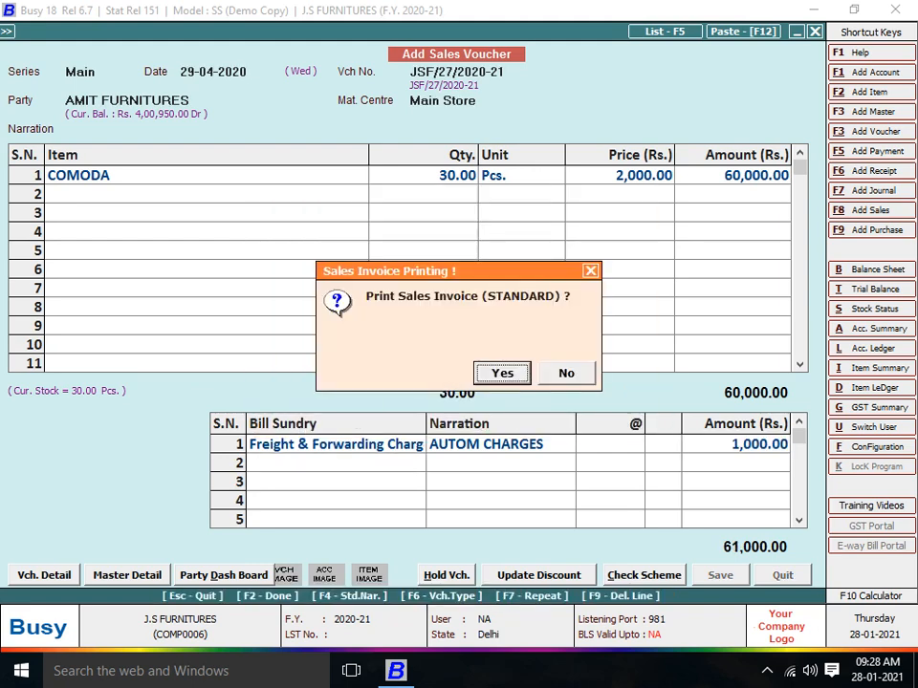
Step: Agree to print and preview the saved invoice on screen, scrolling through the memo
click(501, 373)
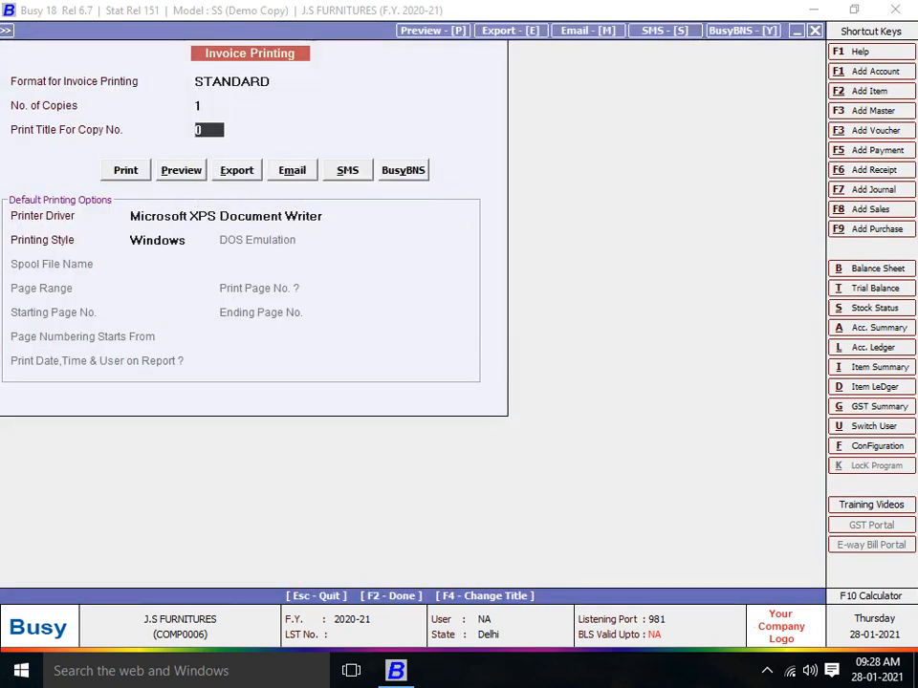
click(180, 169)
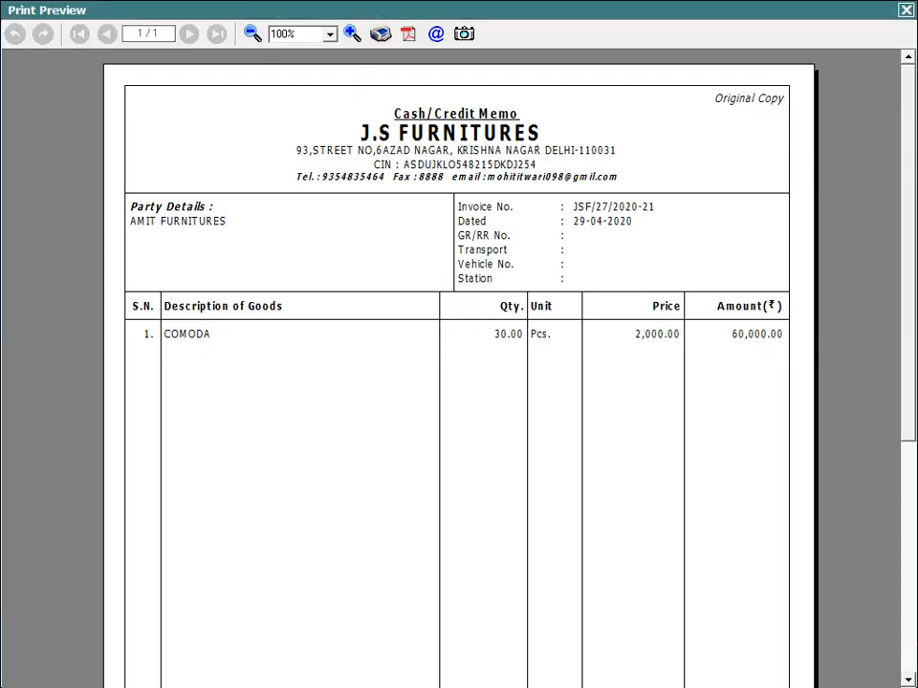
scroll(down, 3)
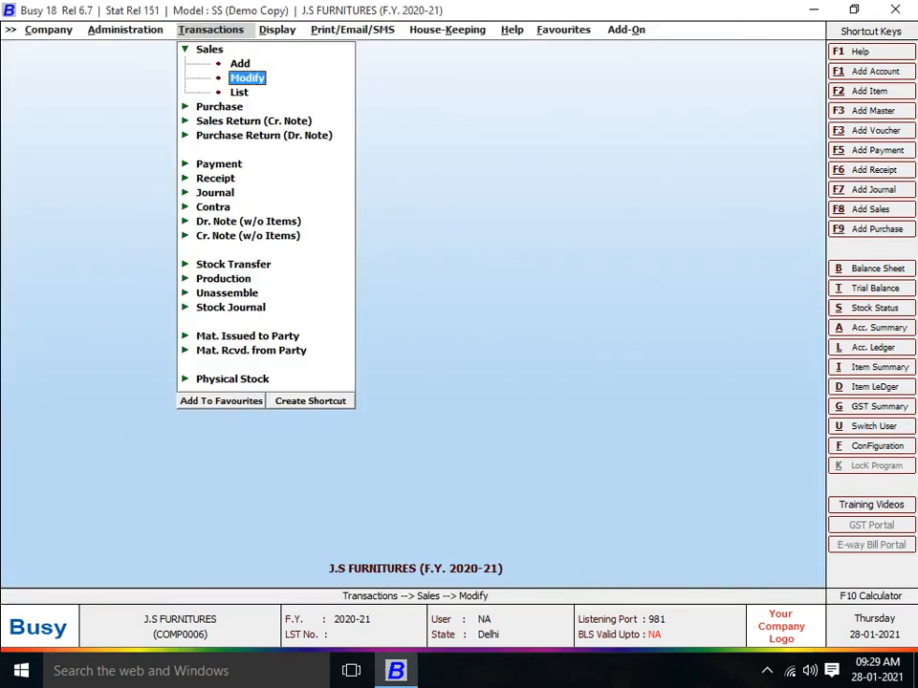
Step: Reopen the invoice, change the freight narration to TEMPO CHARGES, and preview the bill sundry line
click(247, 76)
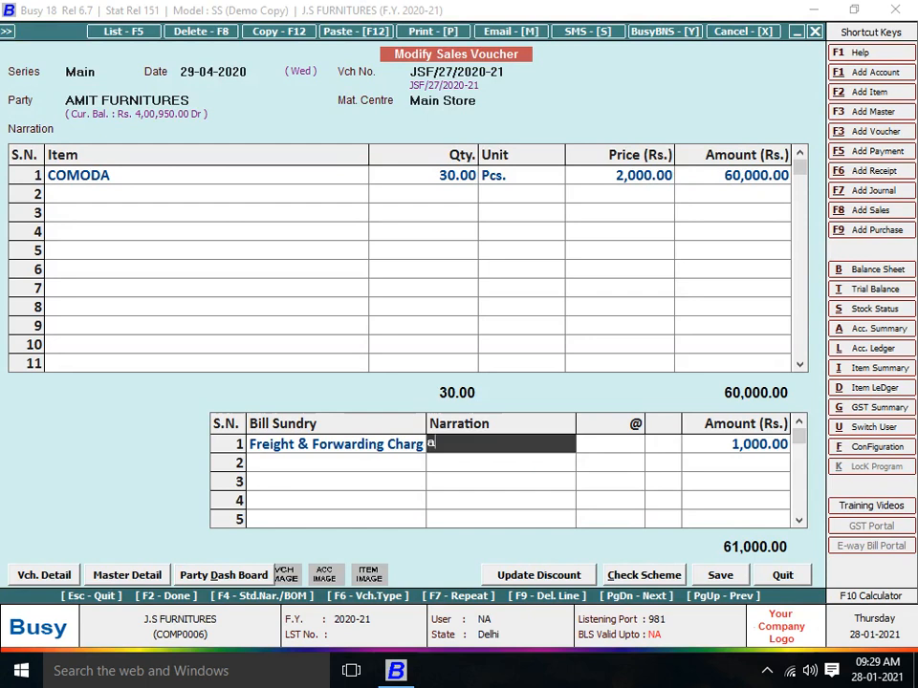
text(TEMP)
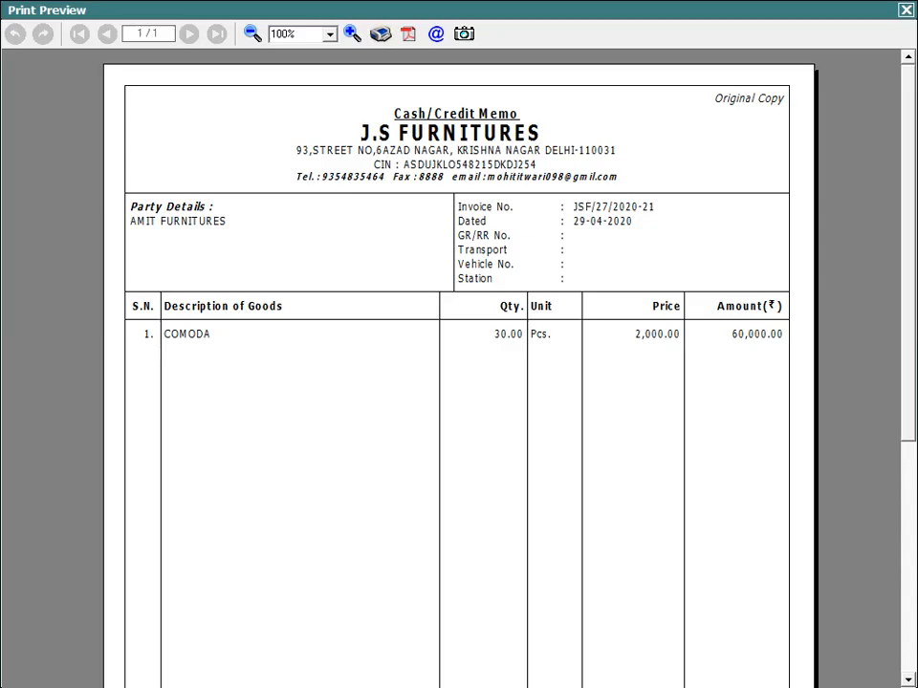
scroll(down, 3)
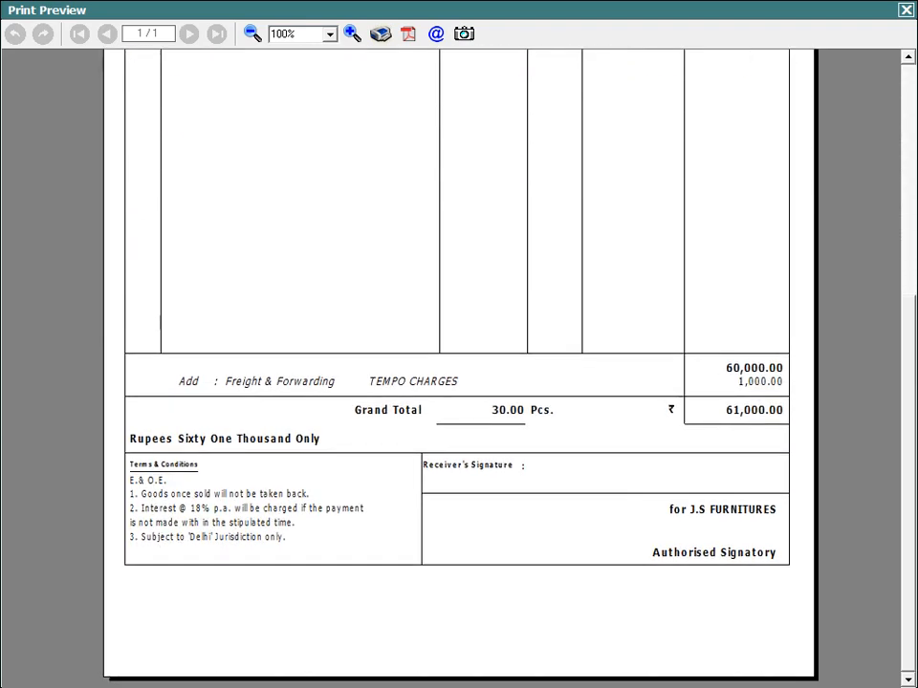